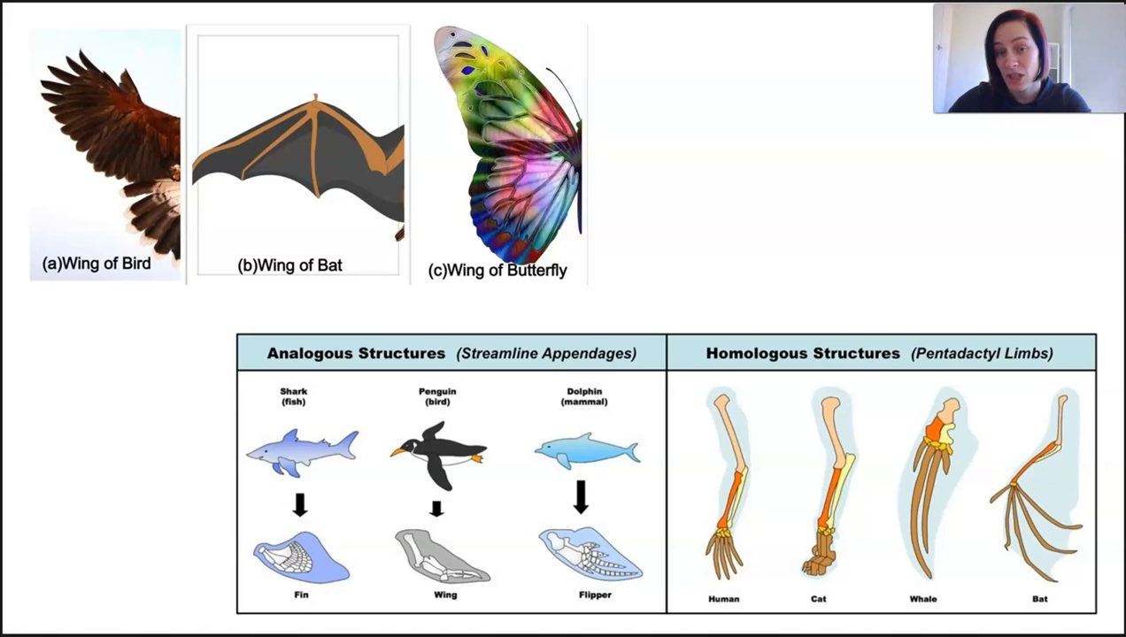
mouse_move(411, 321)
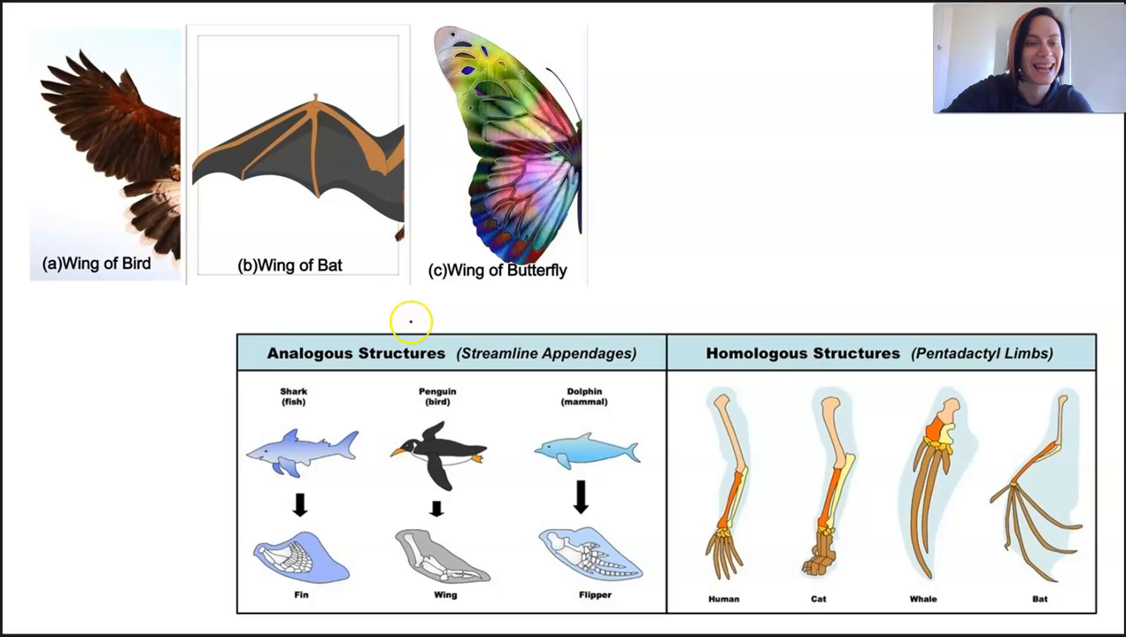